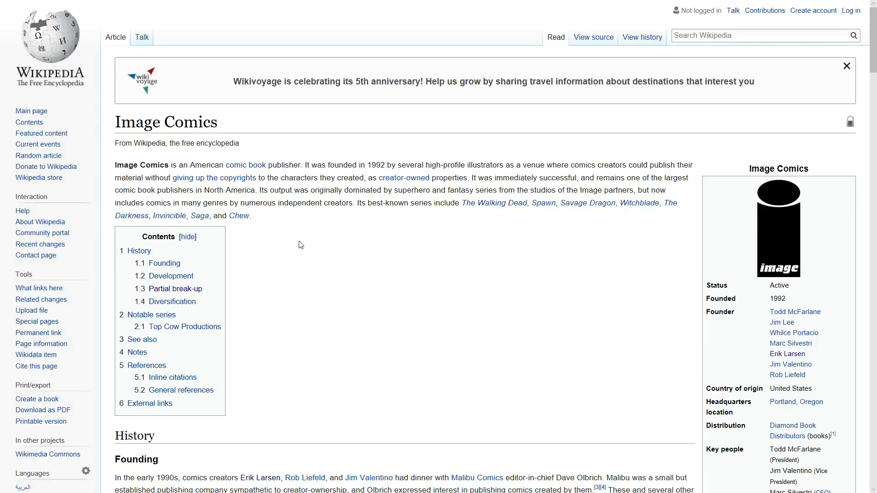
mouse_move(343, 263)
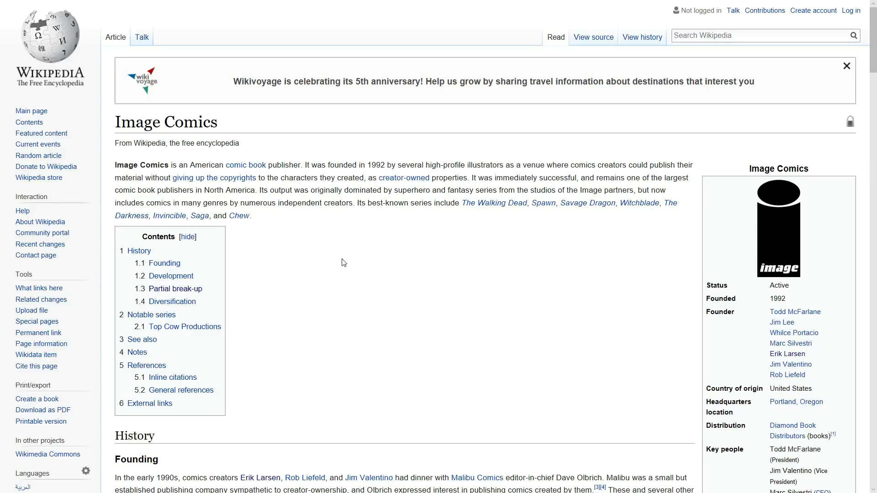
Scroll the Image Comics article down to the Founding section's list of original studios.
scroll(down, 3)
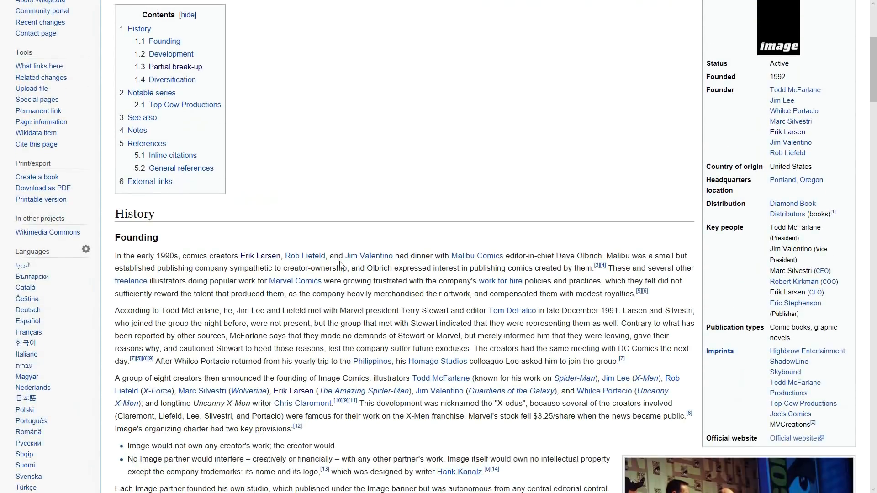
scroll(down, 3)
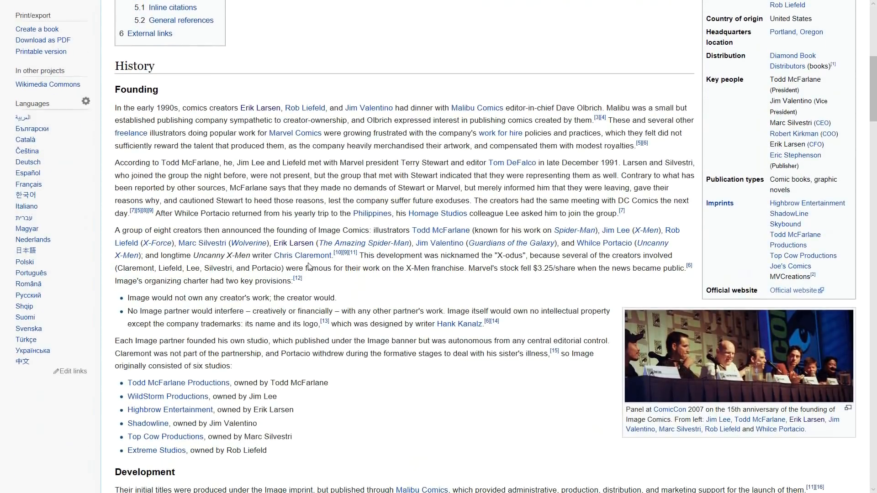
scroll(down, 3)
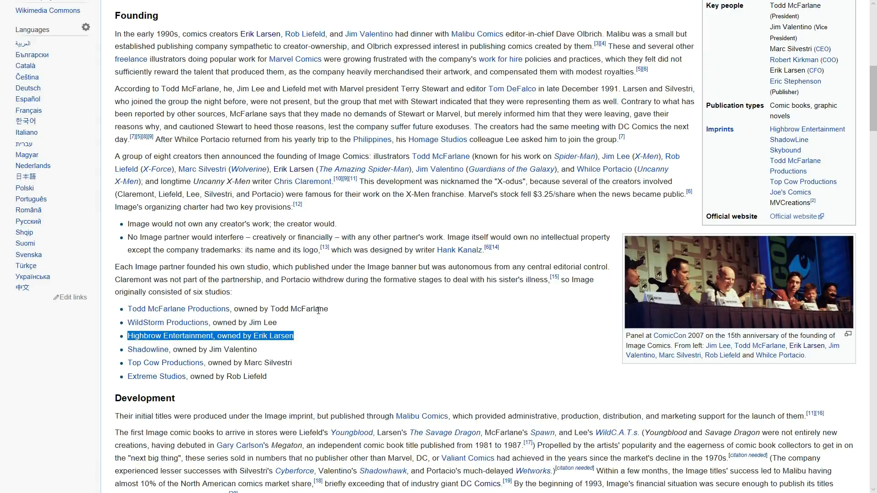
mouse_move(341, 317)
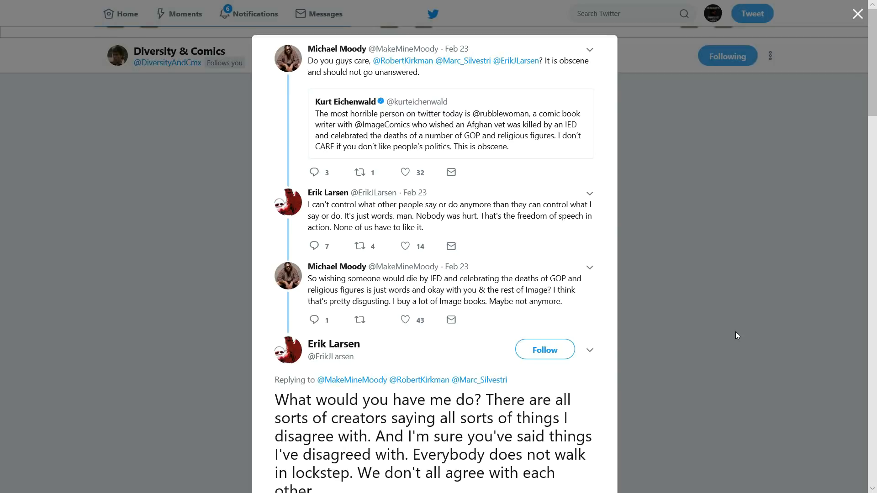
mouse_move(736, 325)
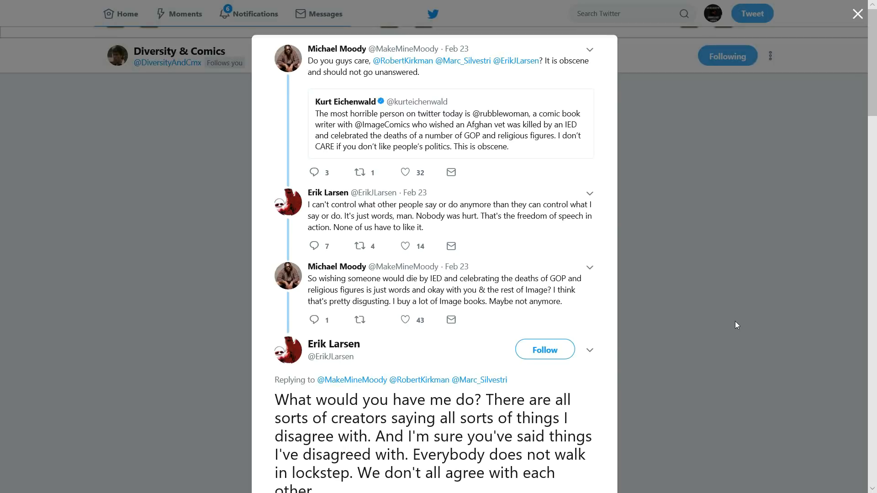
scroll(down, 3)
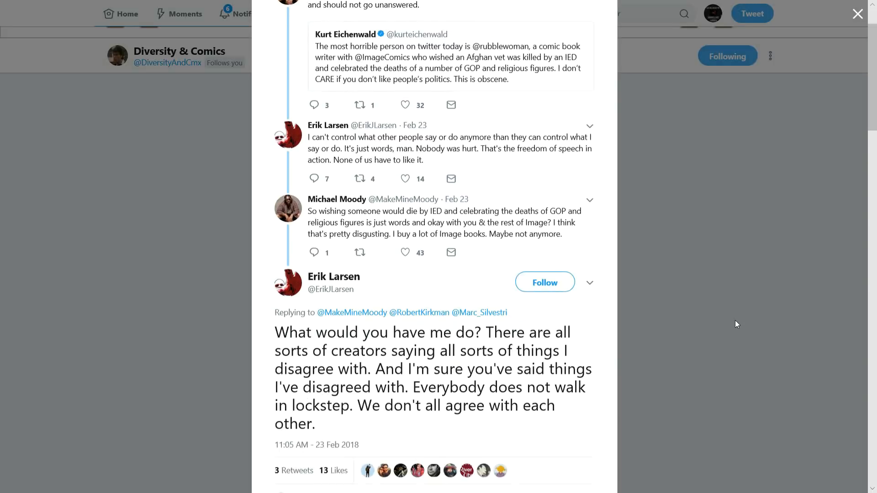
scroll(down, 3)
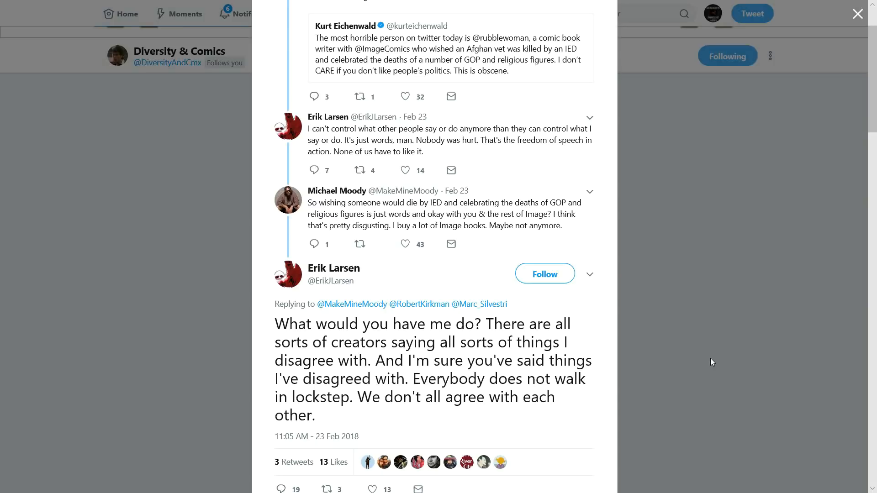
mouse_move(725, 402)
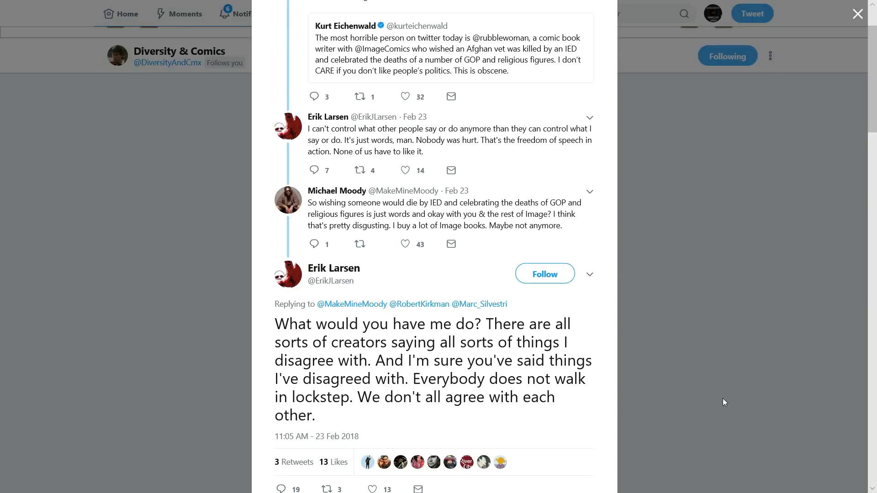
scroll(down, 3)
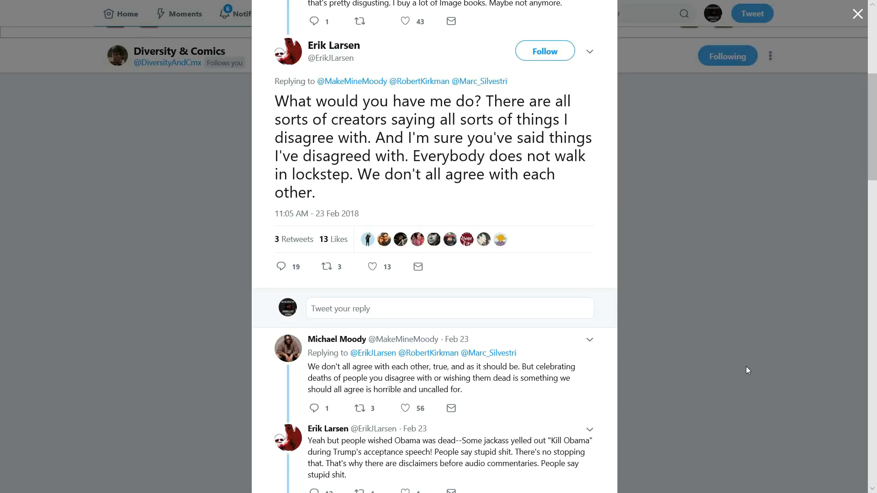
scroll(down, 3)
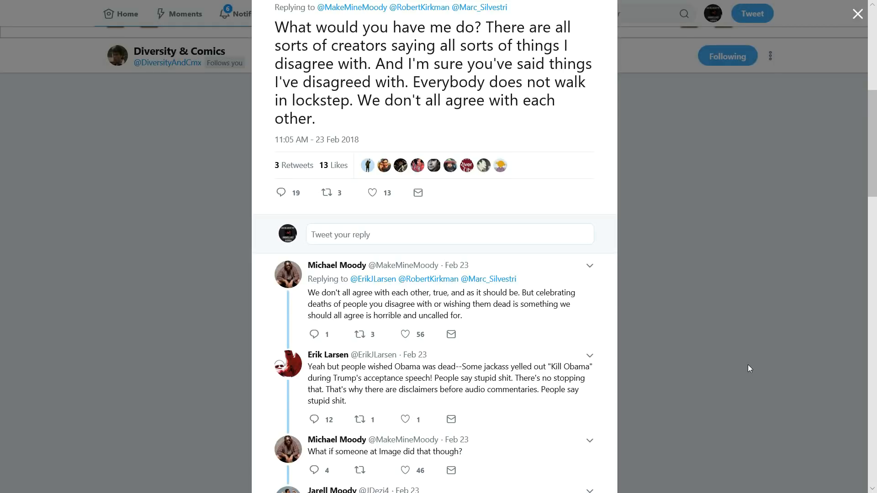
Scroll through HPGWellscraft's replies to Larsen's 'Threat? No. Regret?' response.
scroll(down, 3)
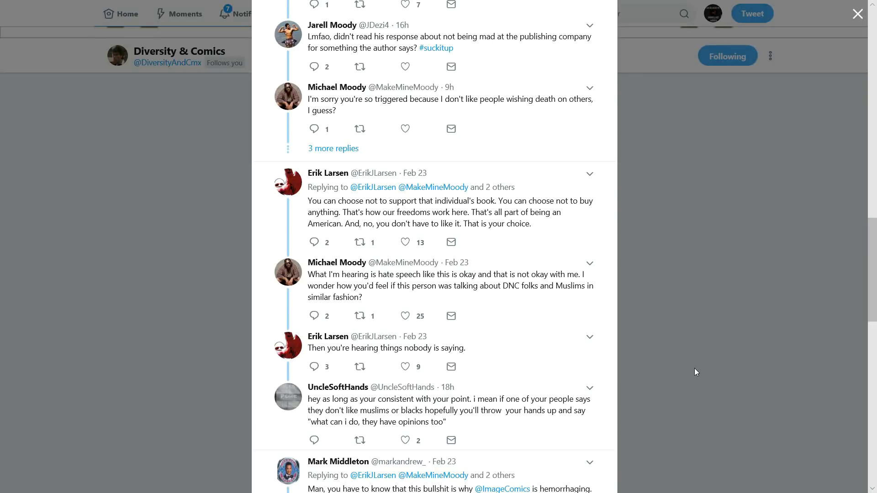
mouse_move(675, 361)
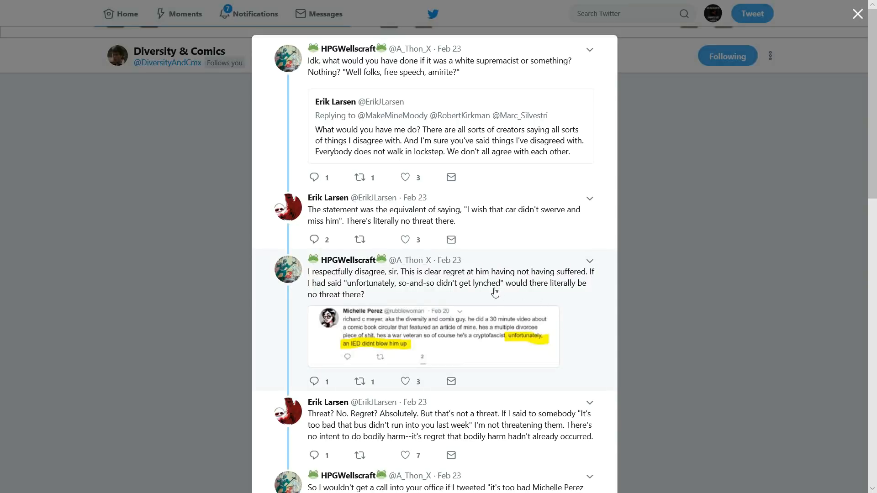
mouse_move(372, 295)
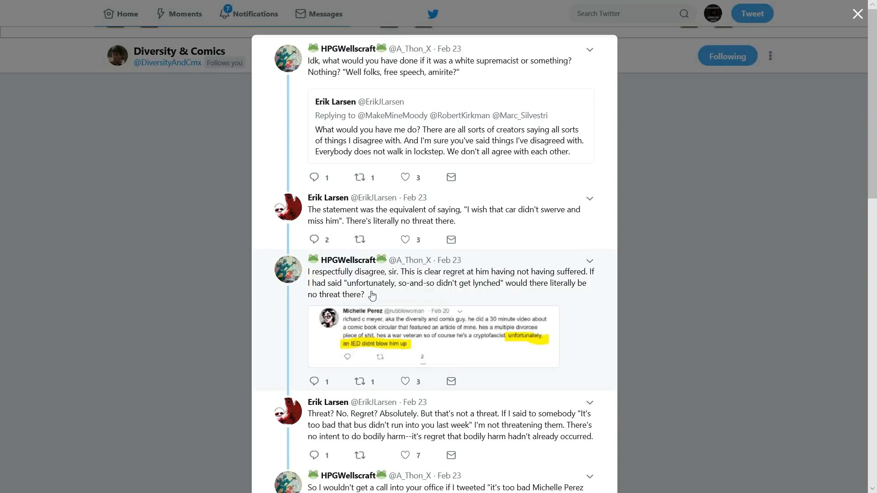
mouse_move(403, 295)
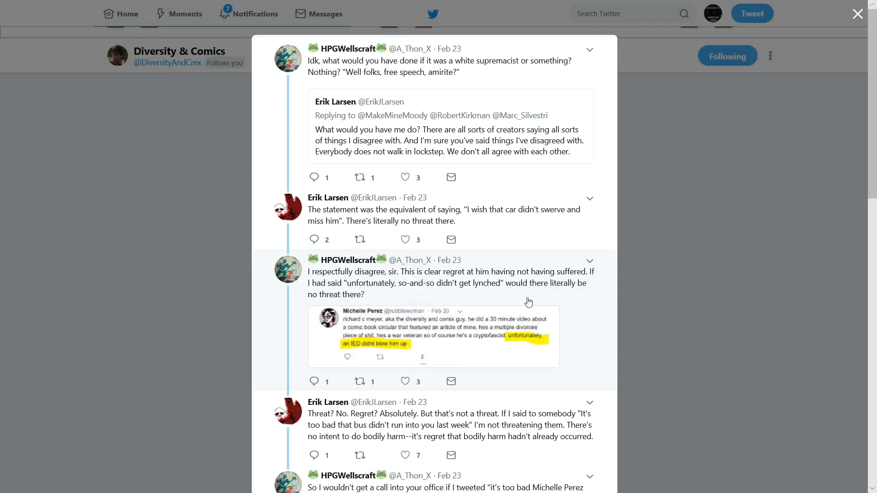
scroll(down, 3)
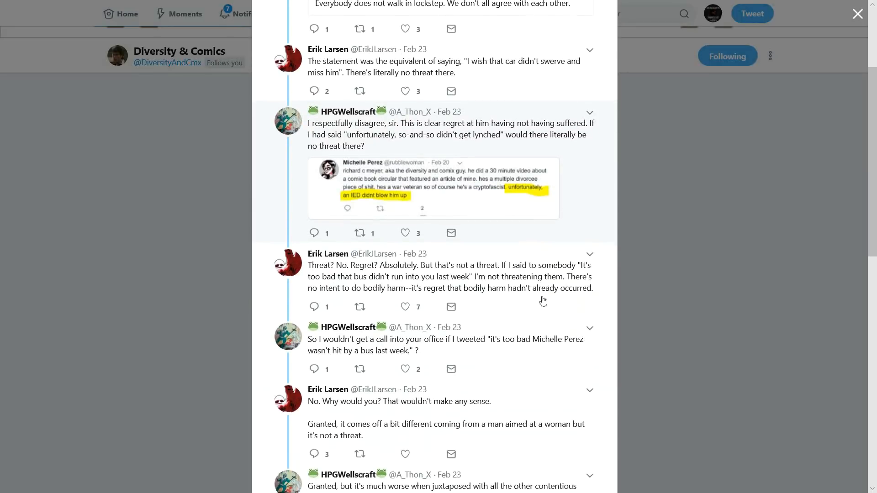
mouse_move(373, 284)
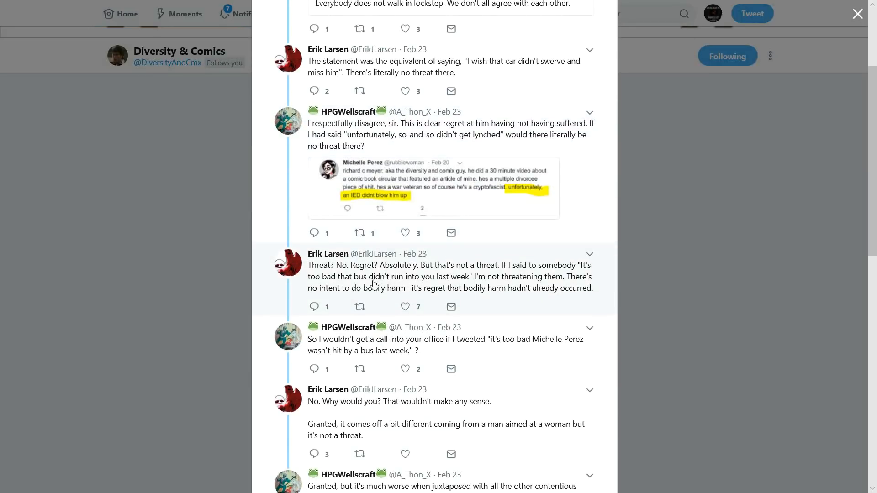
mouse_move(430, 285)
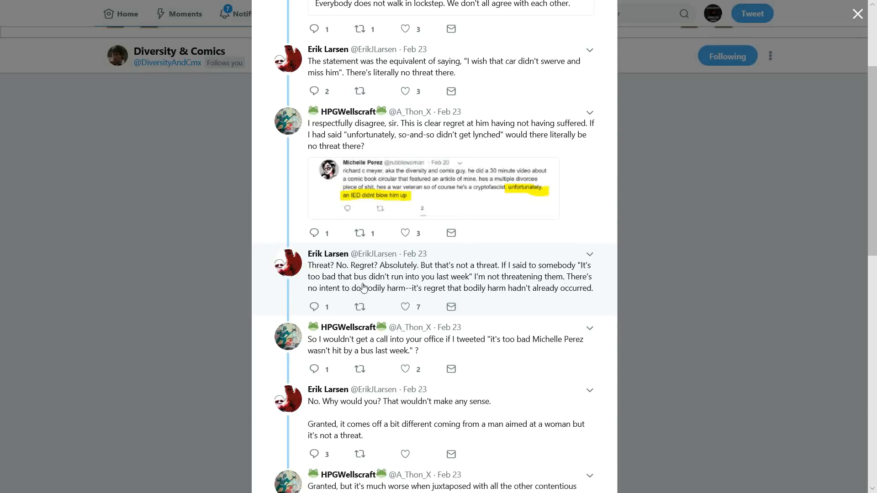
mouse_move(484, 280)
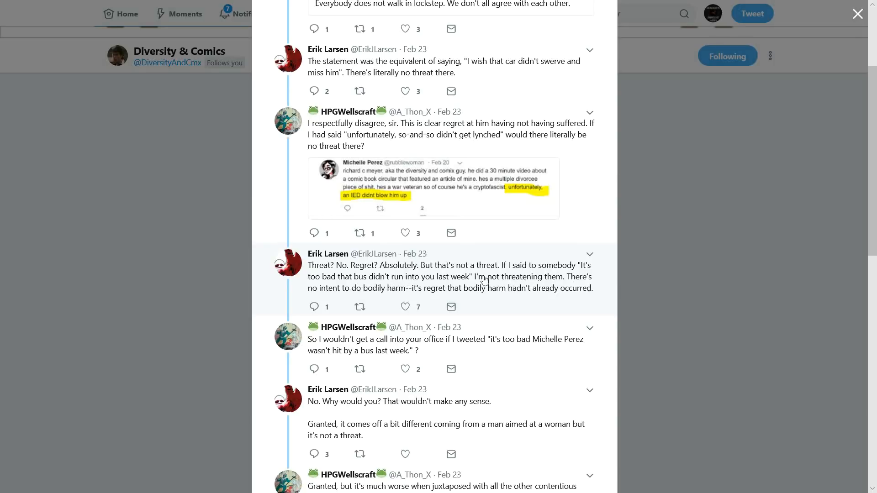
mouse_move(358, 293)
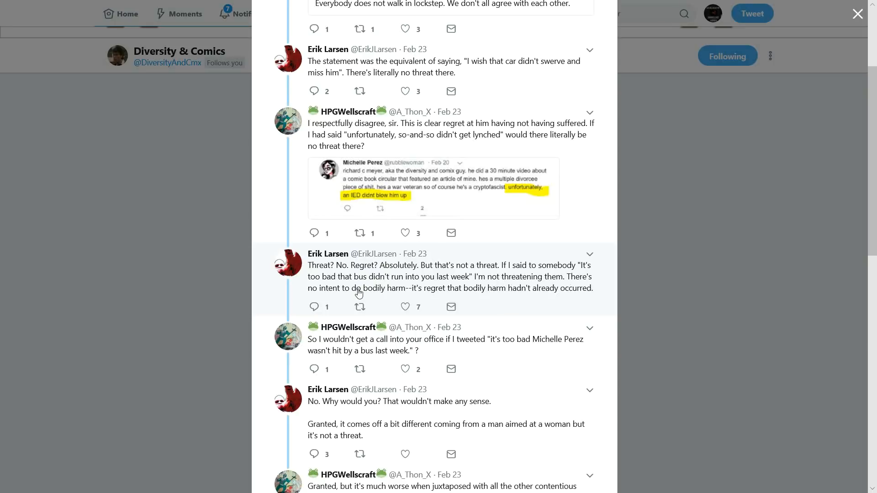
mouse_move(445, 296)
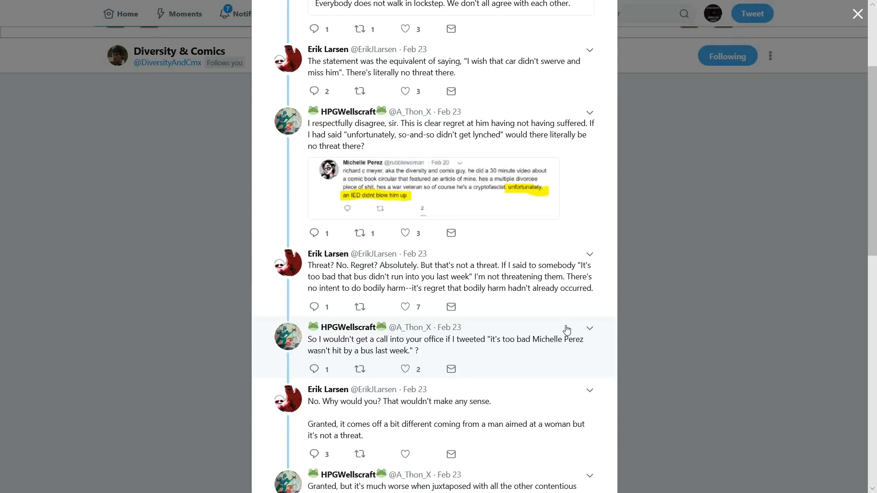
scroll(down, 3)
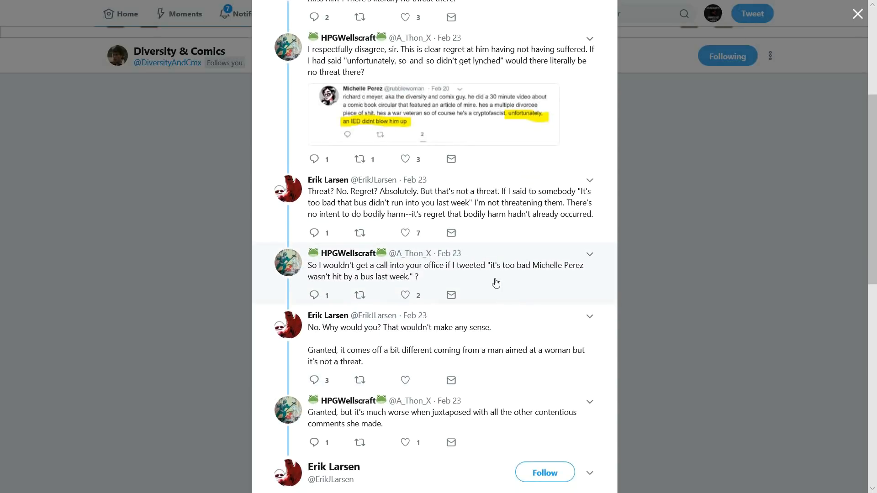
mouse_move(510, 286)
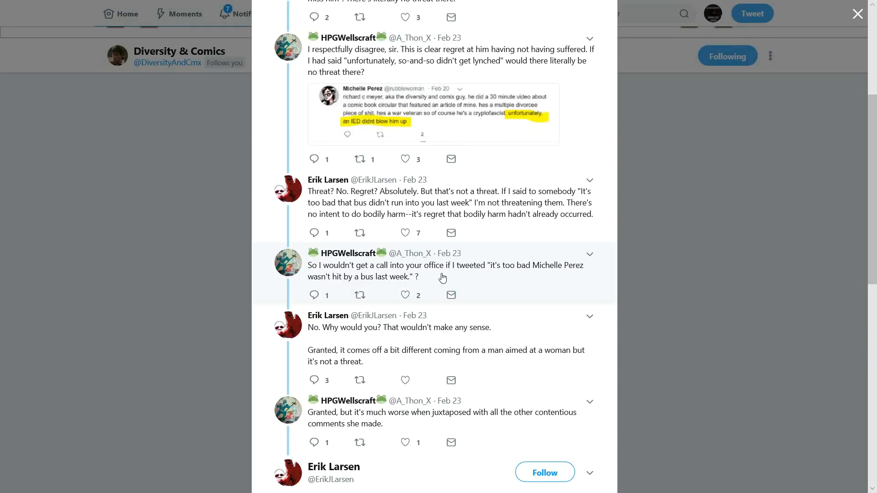
mouse_move(589, 282)
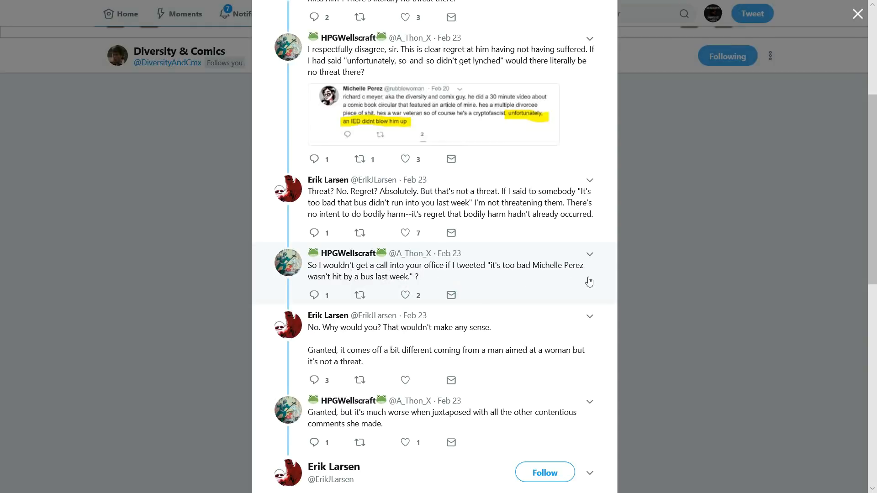
mouse_move(529, 307)
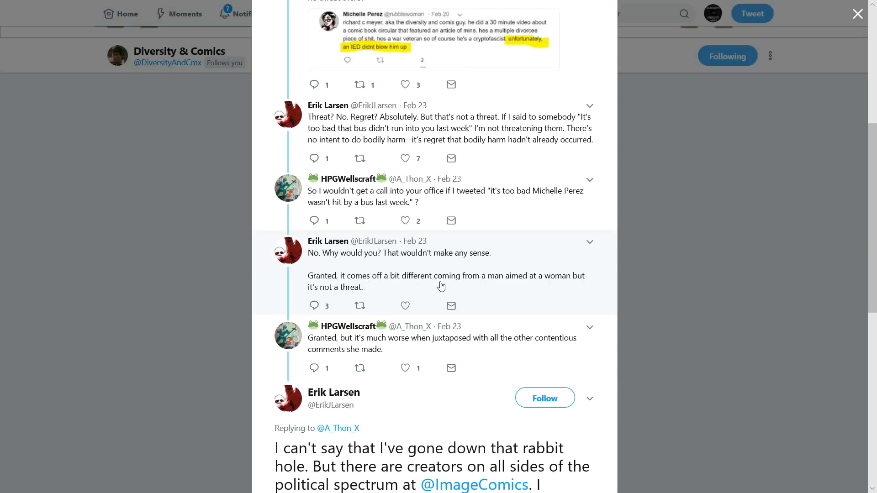
mouse_move(574, 289)
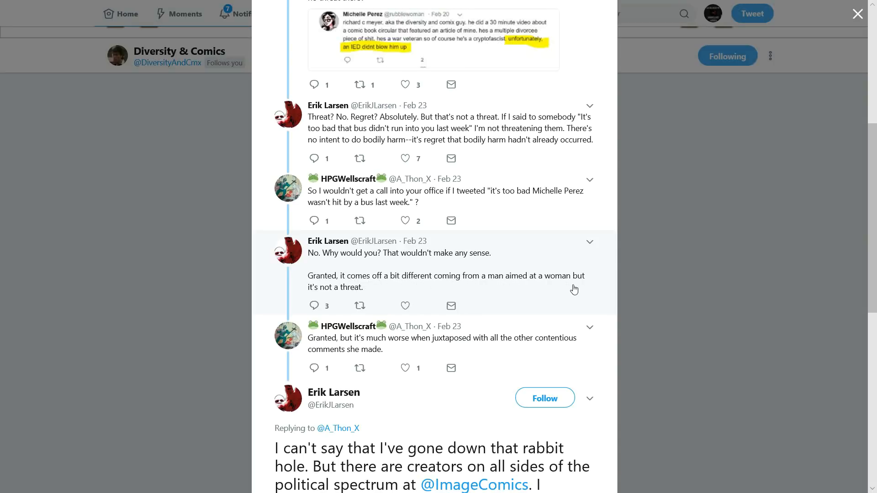
mouse_move(365, 293)
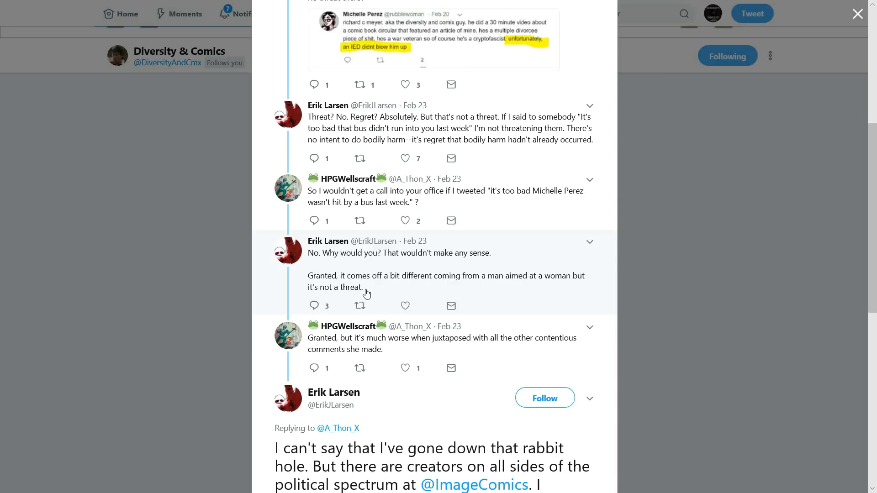
drag(307, 275, 363, 287)
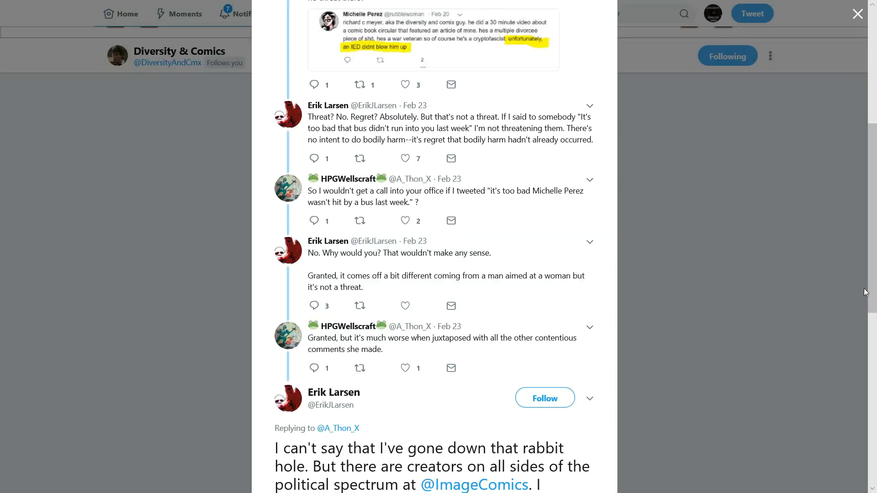
scroll(down, 3)
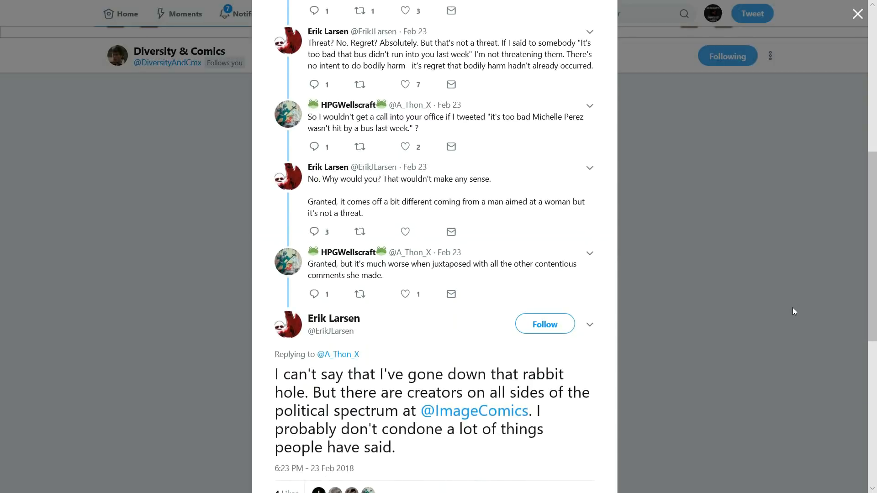
mouse_move(781, 311)
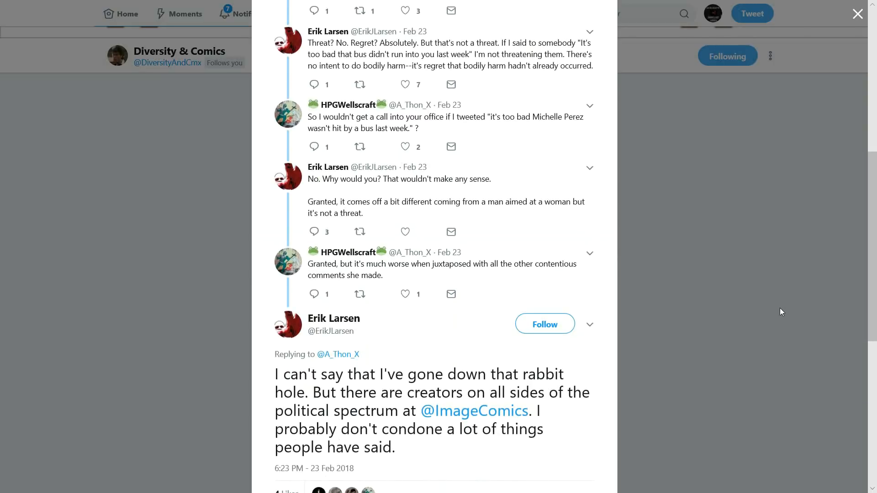
mouse_move(759, 314)
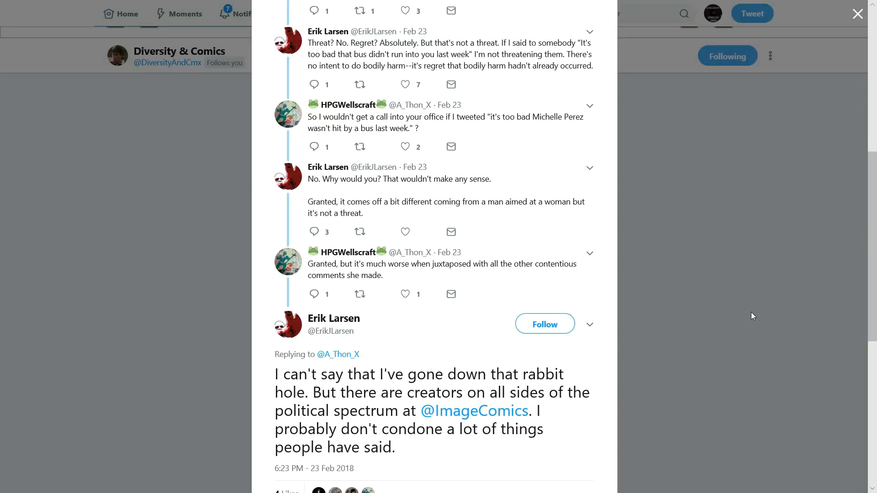
scroll(down, 3)
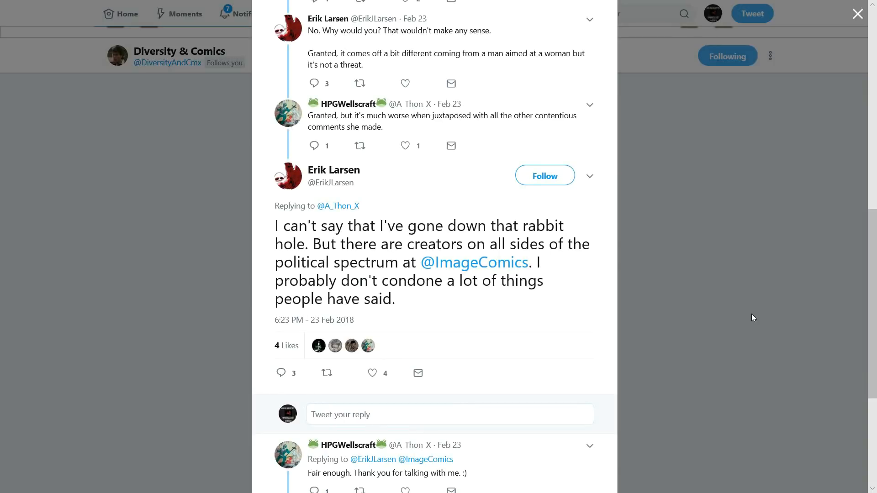
scroll(down, 3)
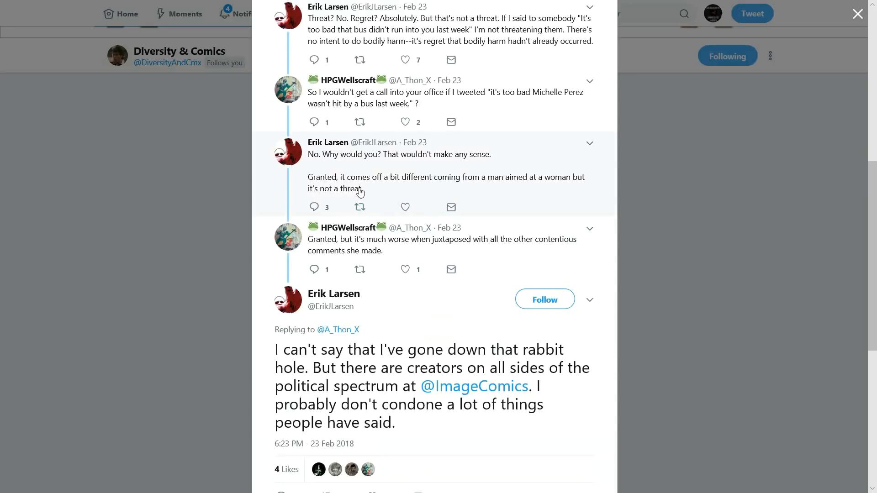
mouse_move(486, 197)
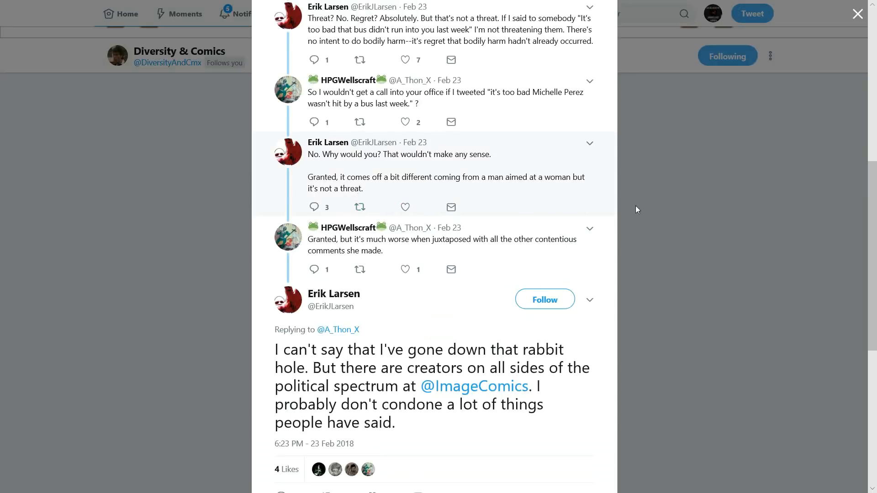
scroll(down, 3)
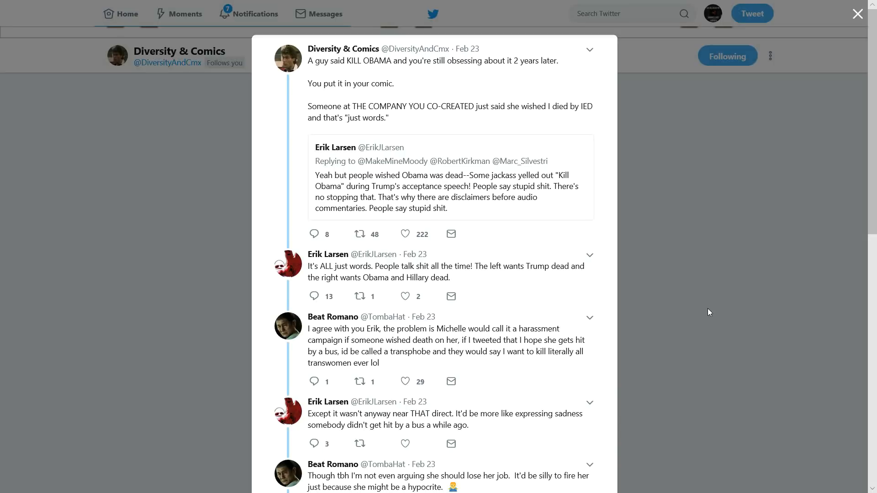
mouse_move(706, 304)
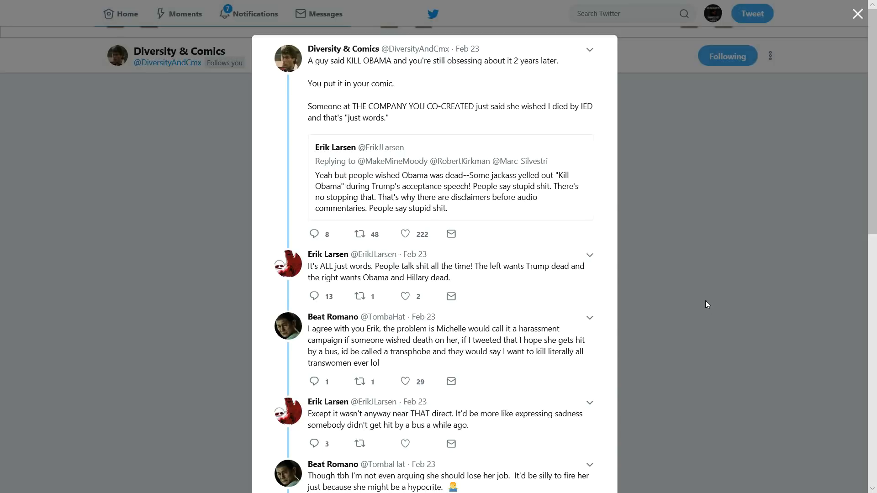